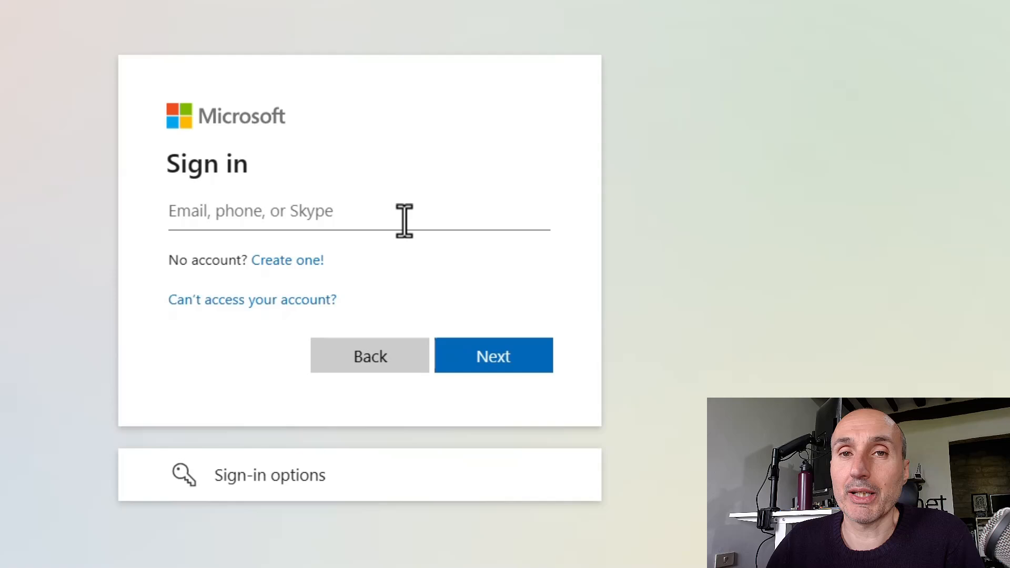
mouse_move(349, 212)
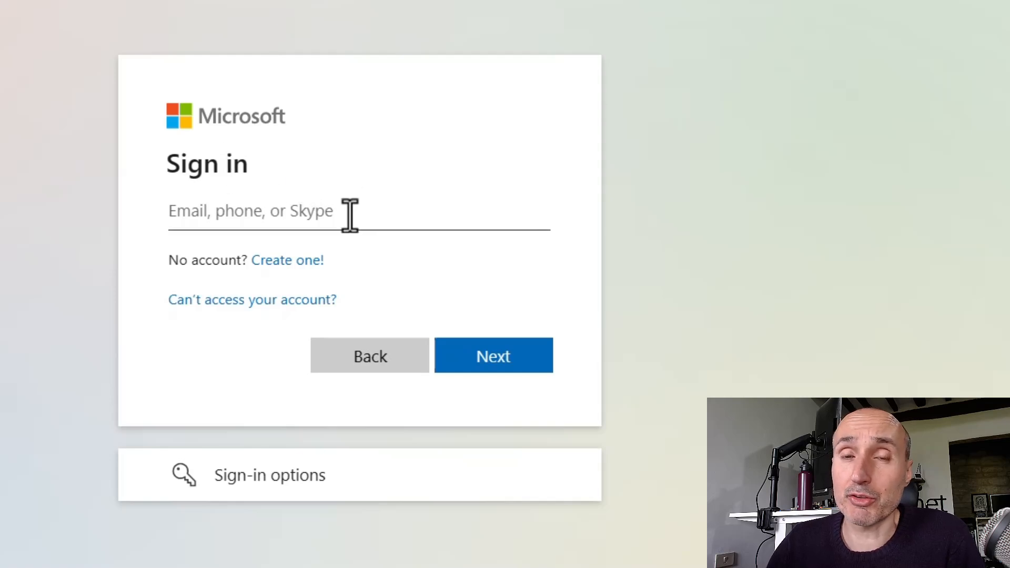
mouse_move(340, 252)
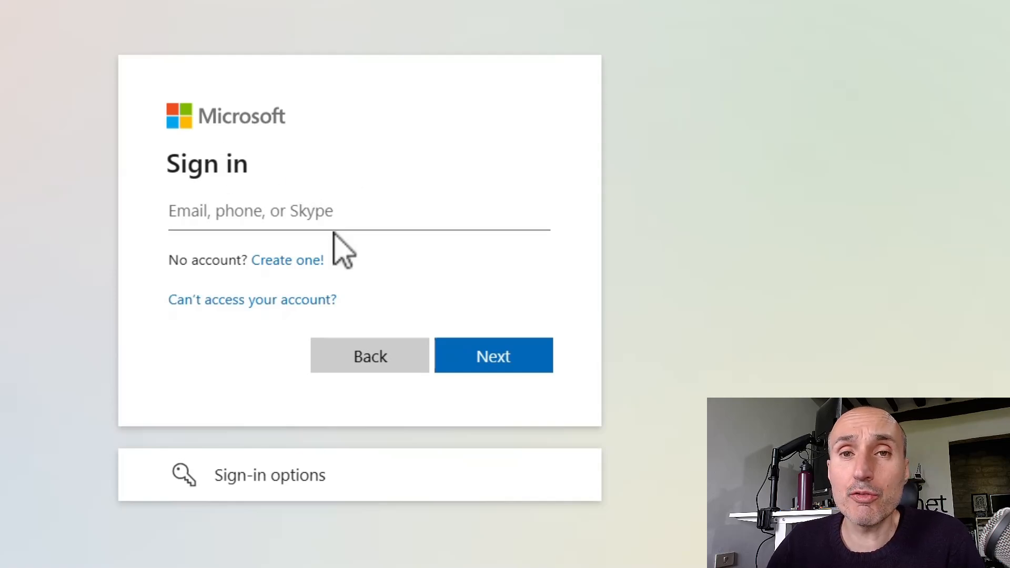
Show the alternative Microsoft sign-in methods list with passkey, GitHub and organization options.
click(269, 474)
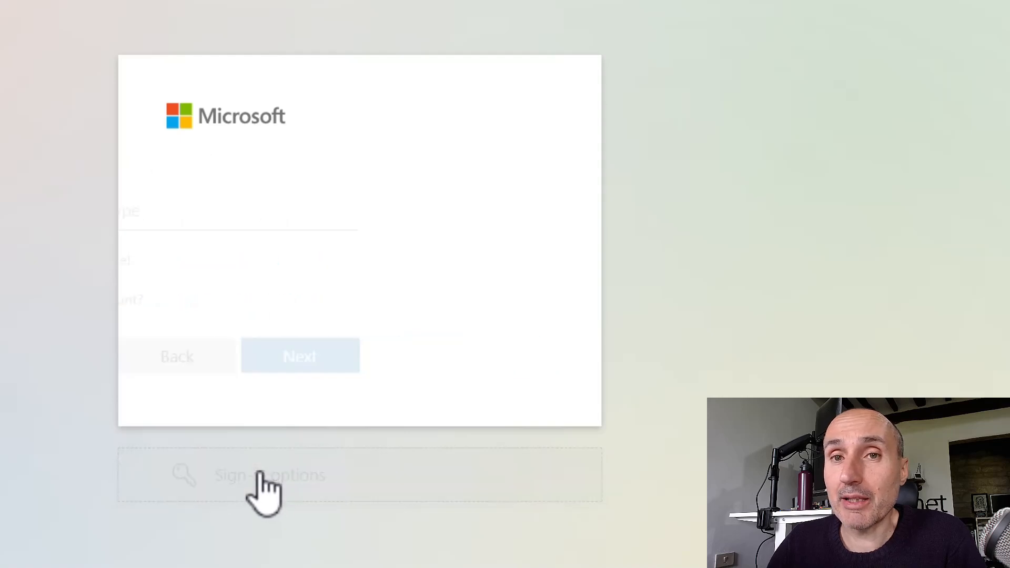
click(270, 476)
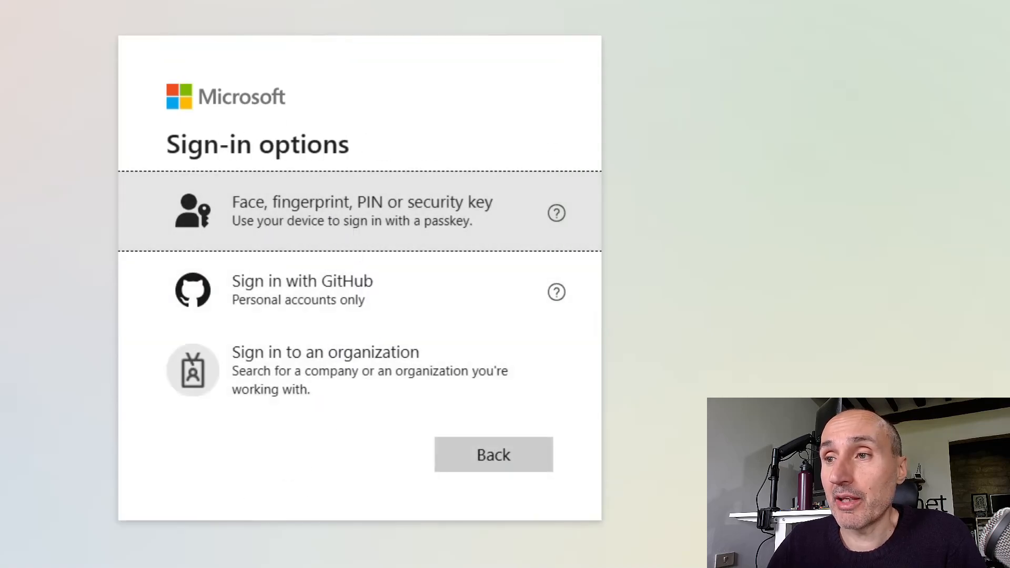
mouse_move(376, 228)
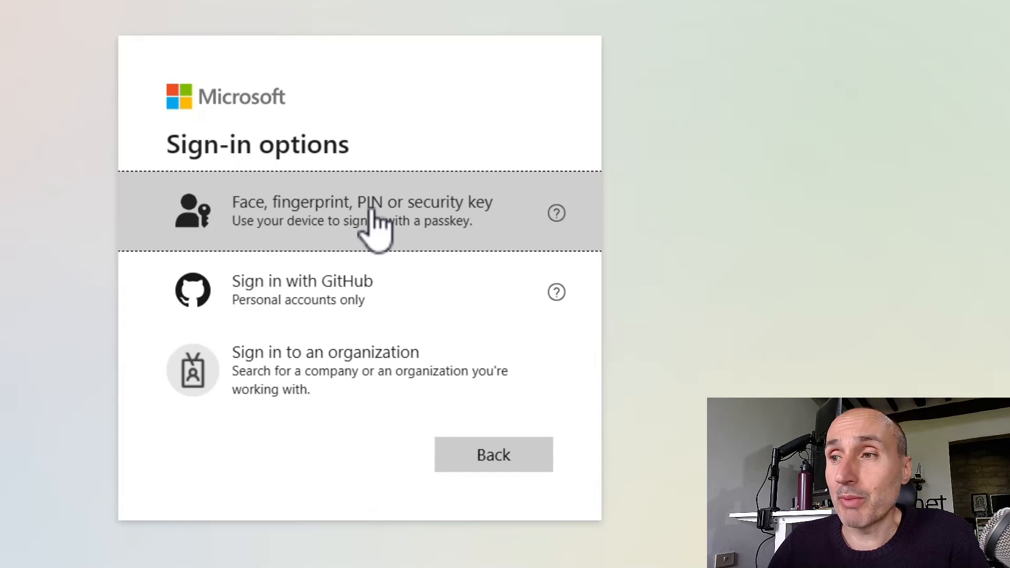
mouse_move(457, 245)
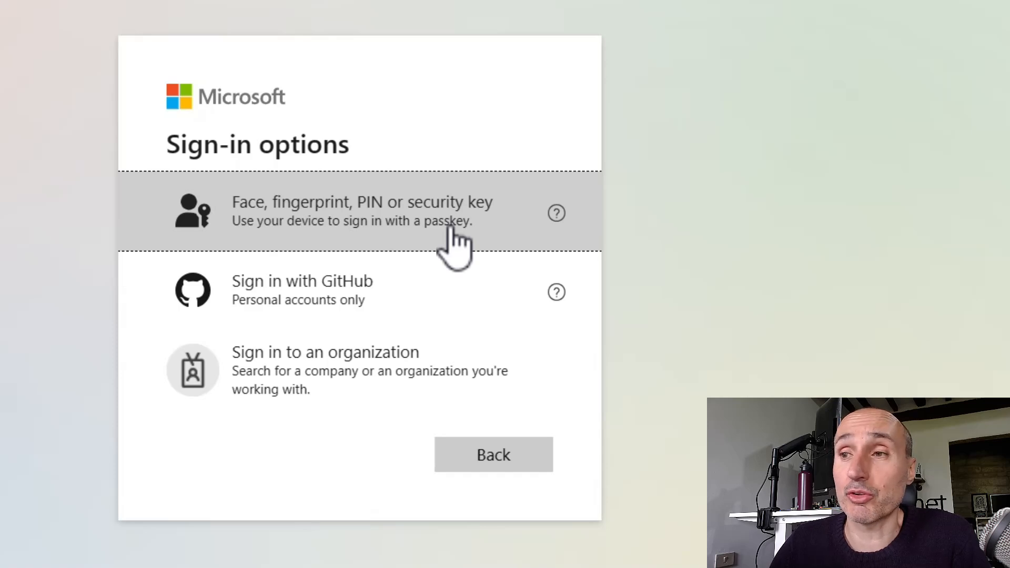
Choose 'Face, fingerprint, PIN or security key' and confirm the Security Key PIN to sign in.
click(361, 212)
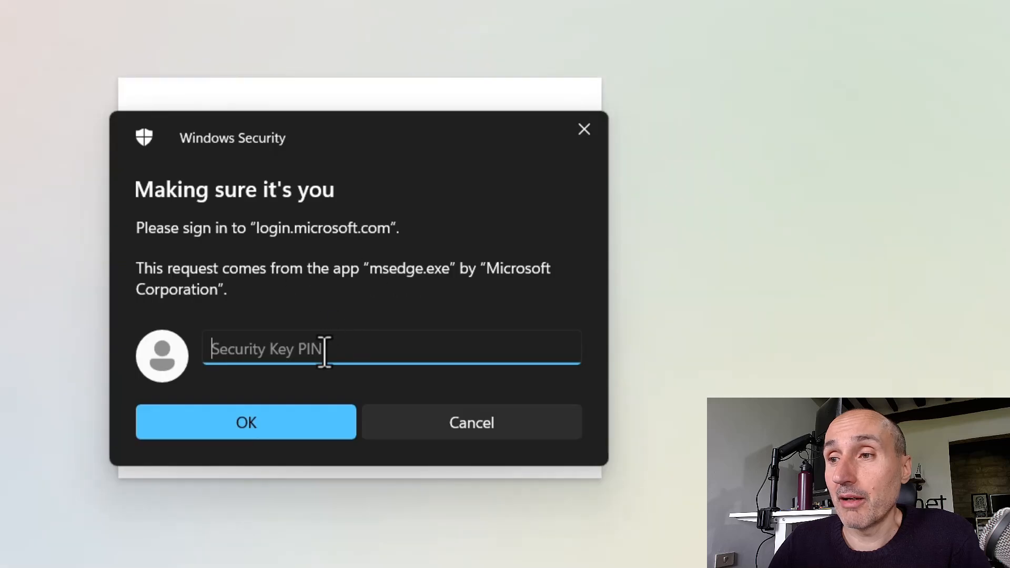
text(1)
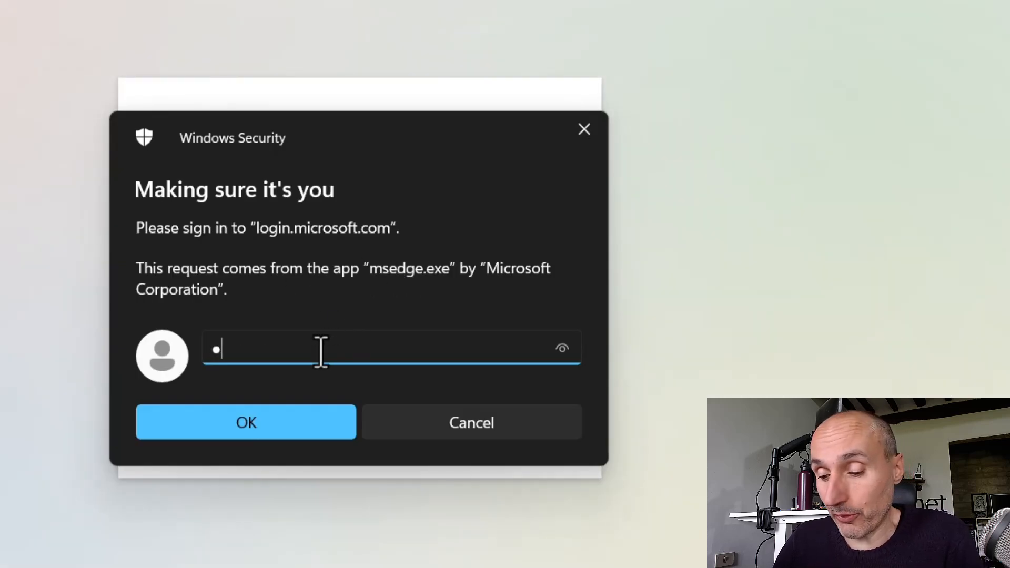
text(password)
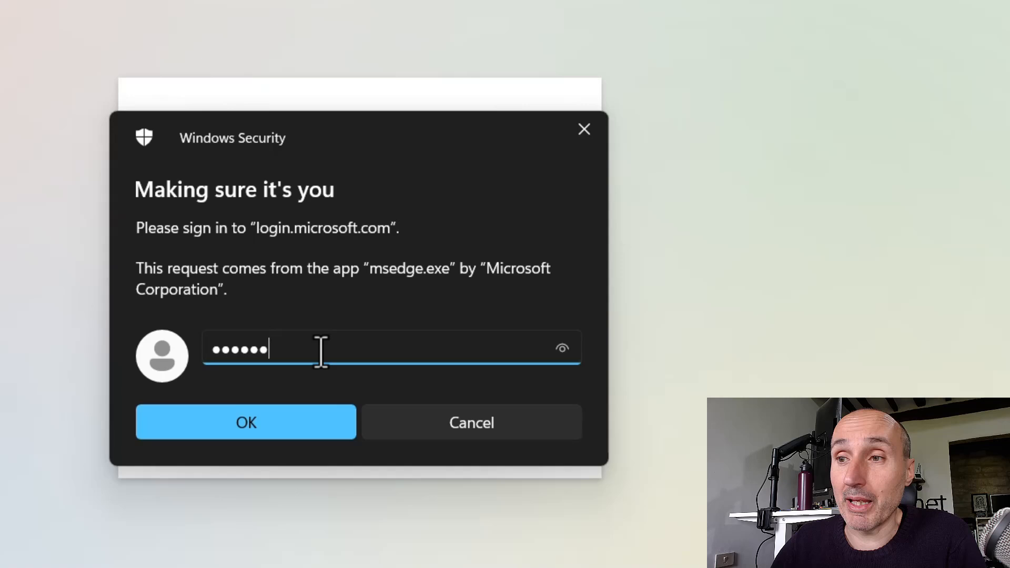
click(245, 422)
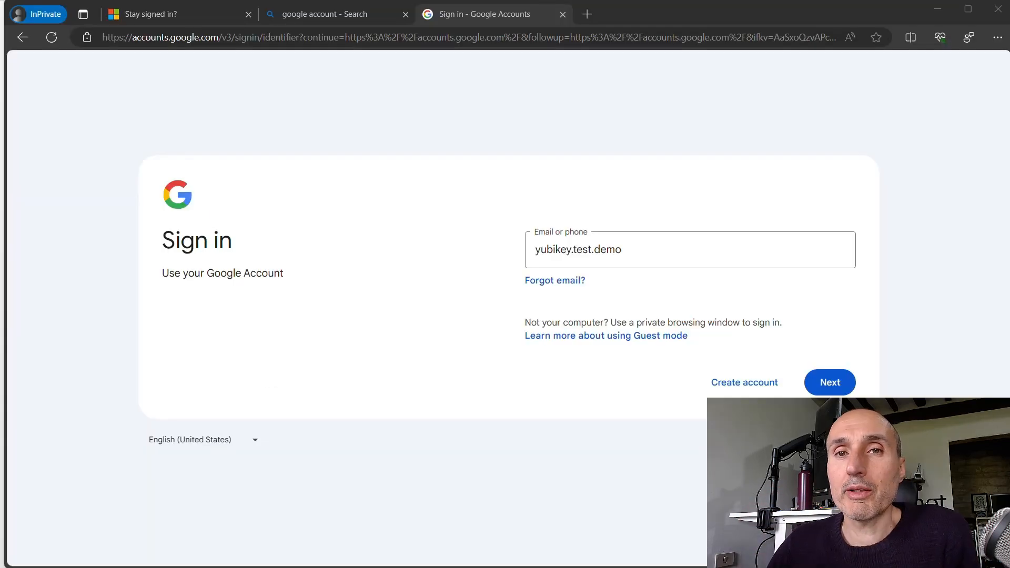
mouse_move(265, 238)
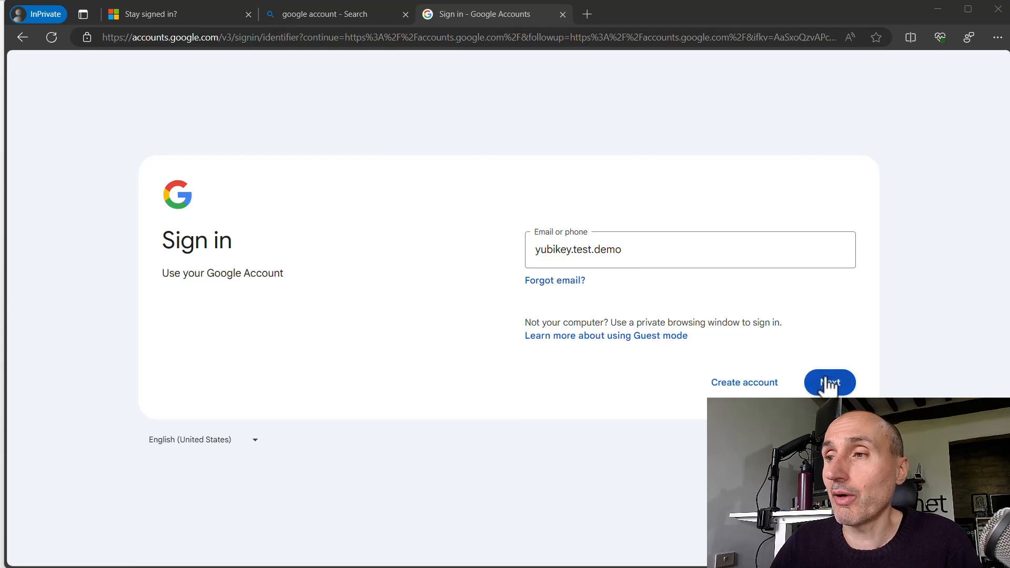
Submit the Google account name and password so sign-in proceeds to the security key check.
click(829, 382)
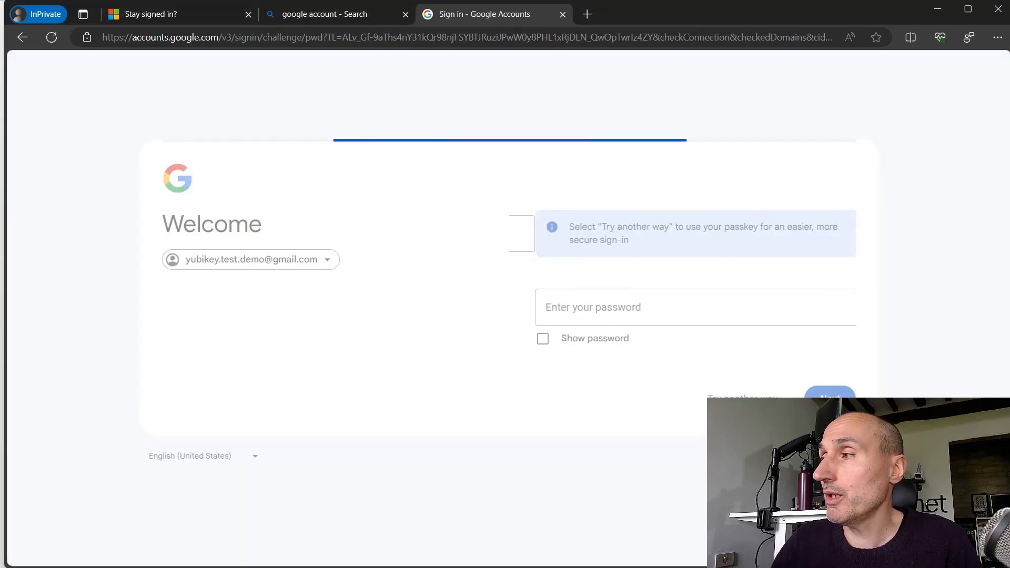
text(password)
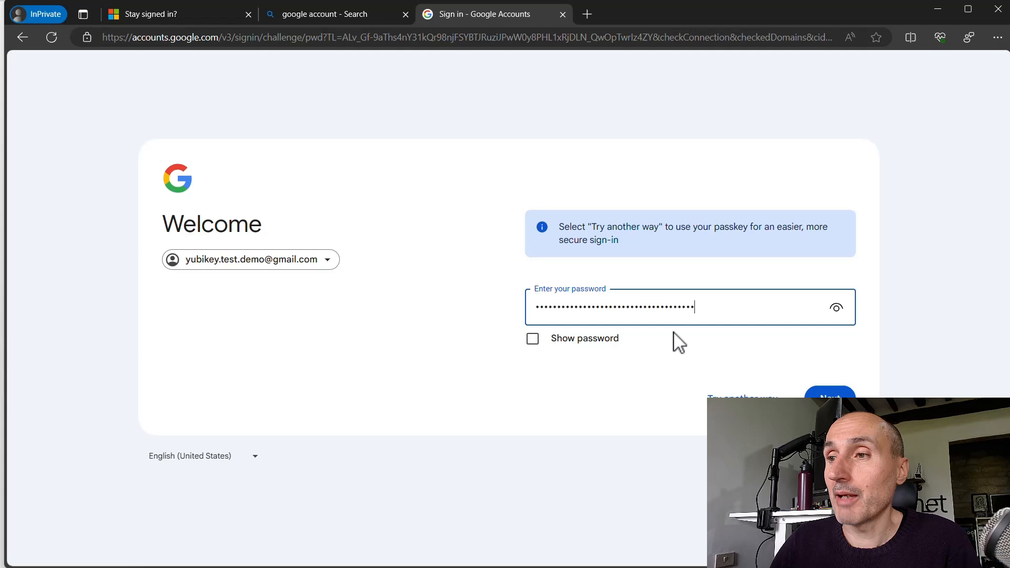
click(831, 397)
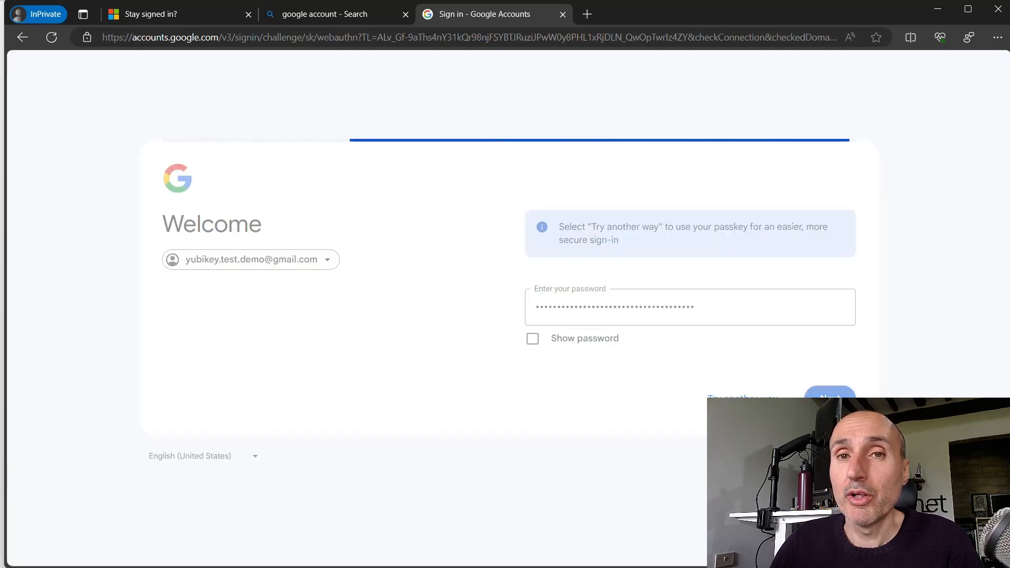
click(830, 397)
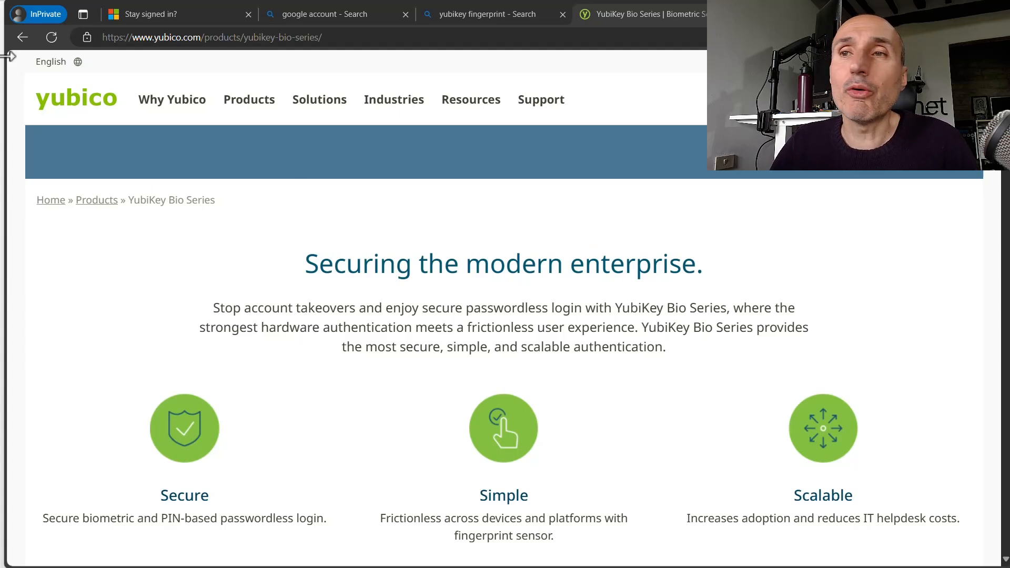
scroll(up, 3)
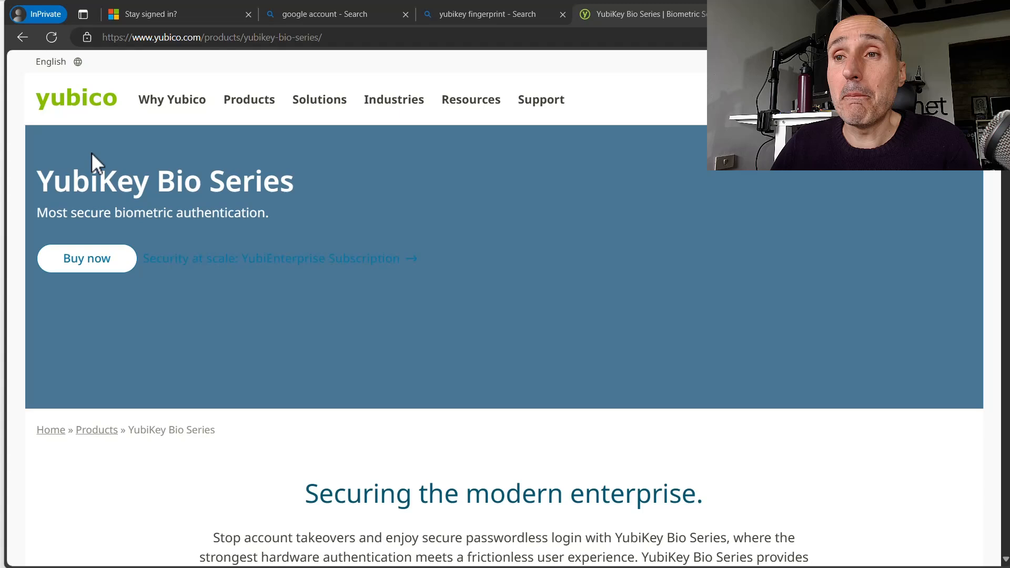
scroll(down, 3)
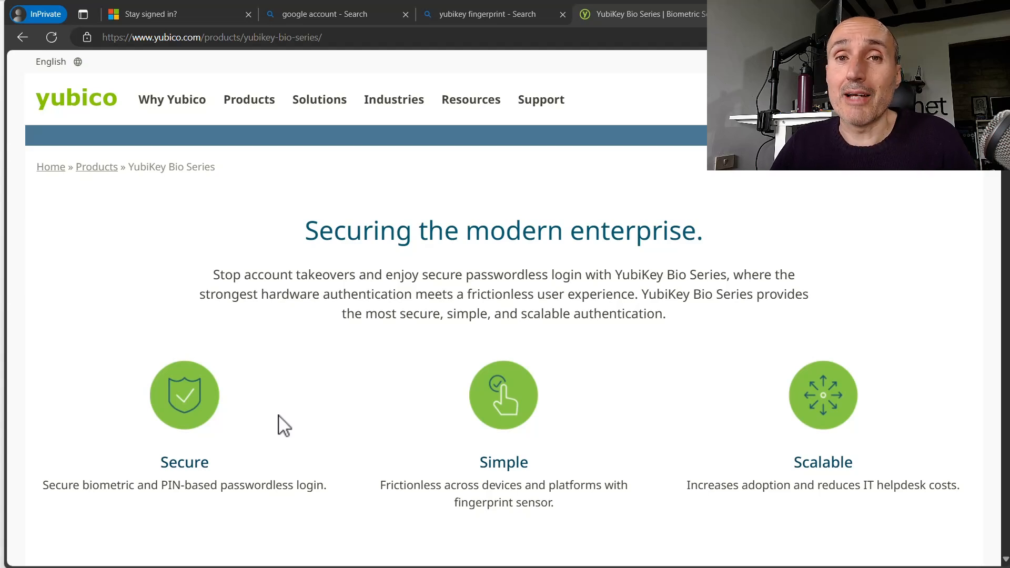
mouse_move(182, 409)
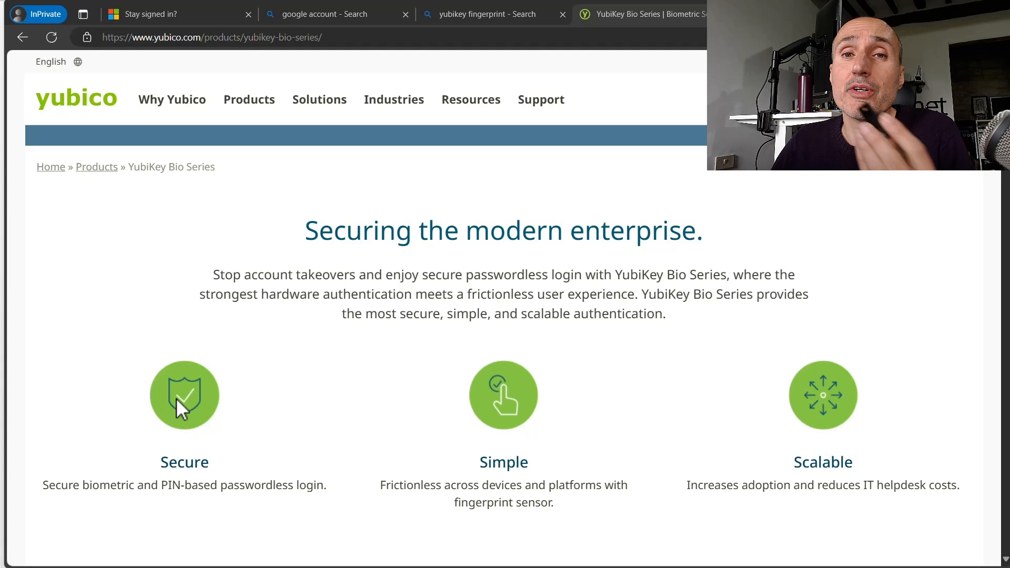
mouse_move(374, 347)
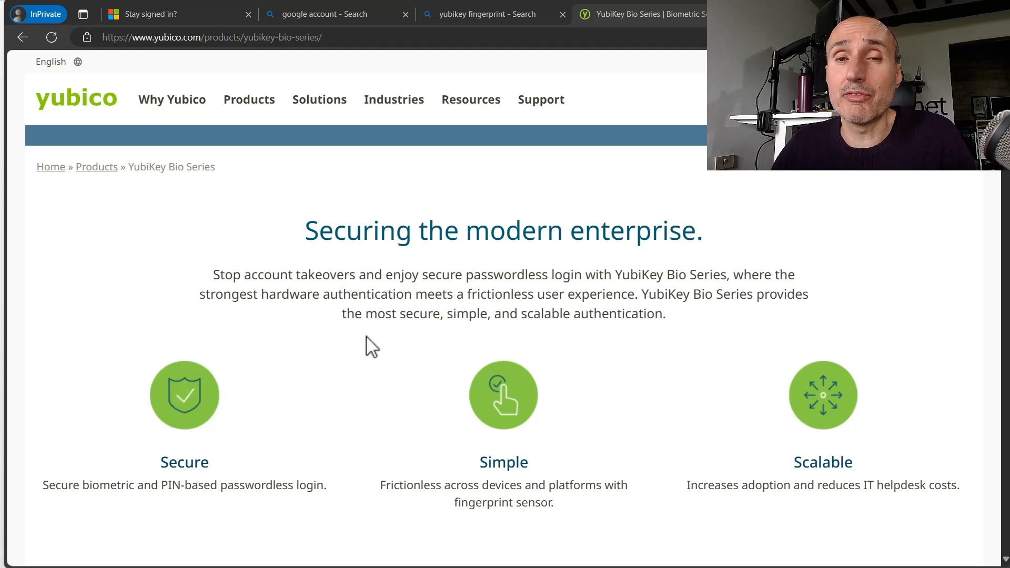
scroll(down, 3)
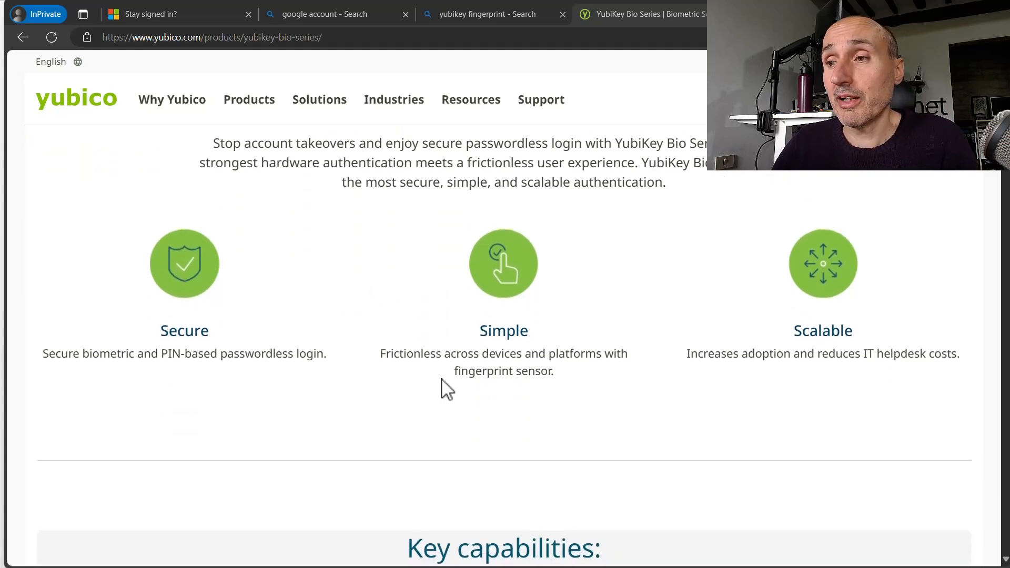
mouse_move(546, 303)
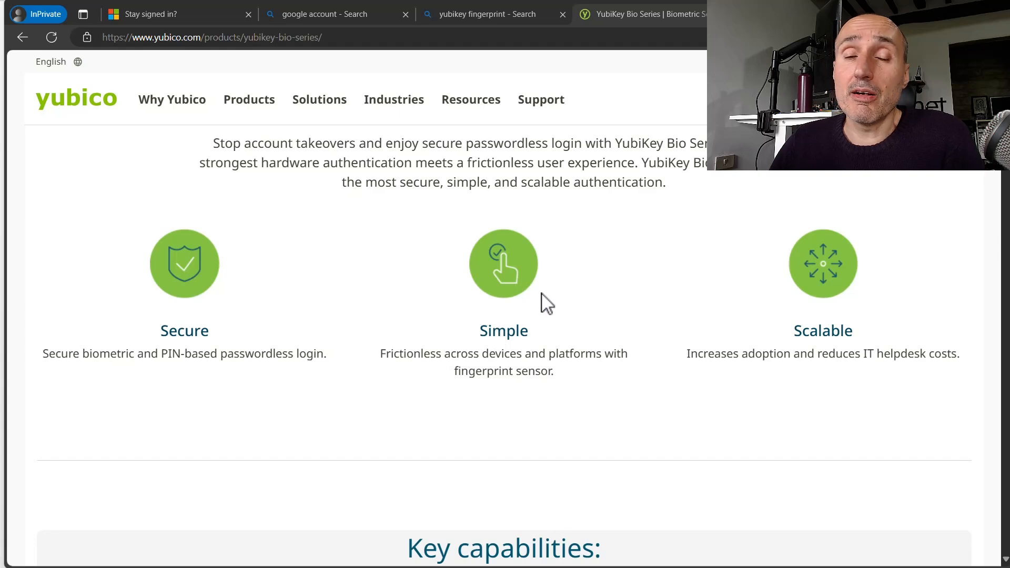
scroll(down, 3)
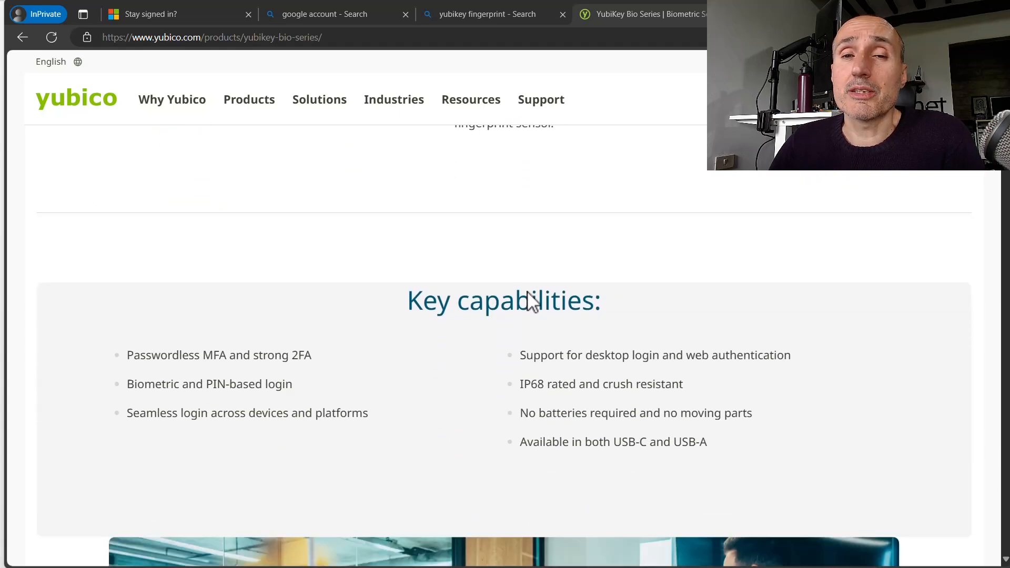
scroll(down, 3)
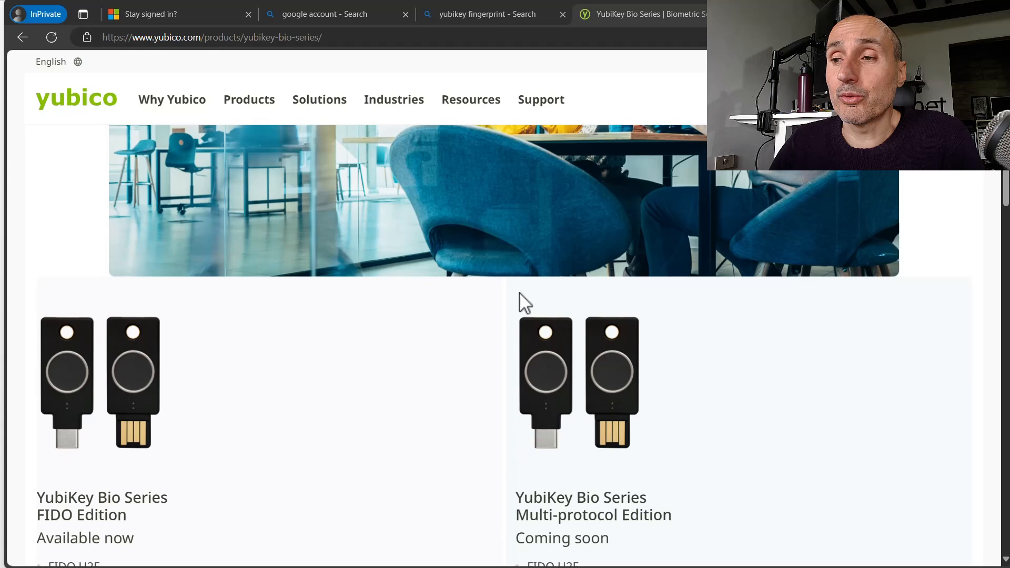
scroll(down, 3)
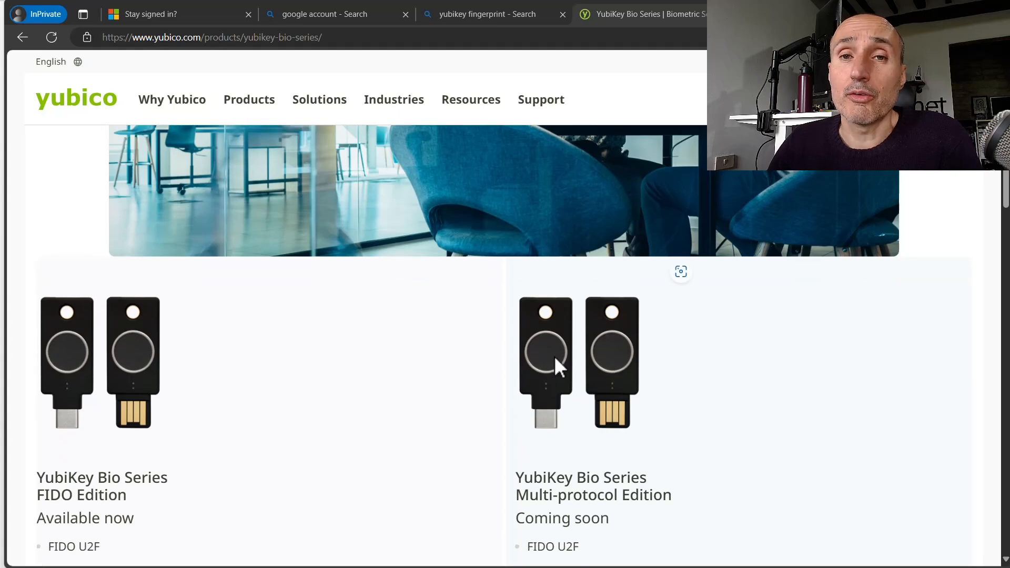